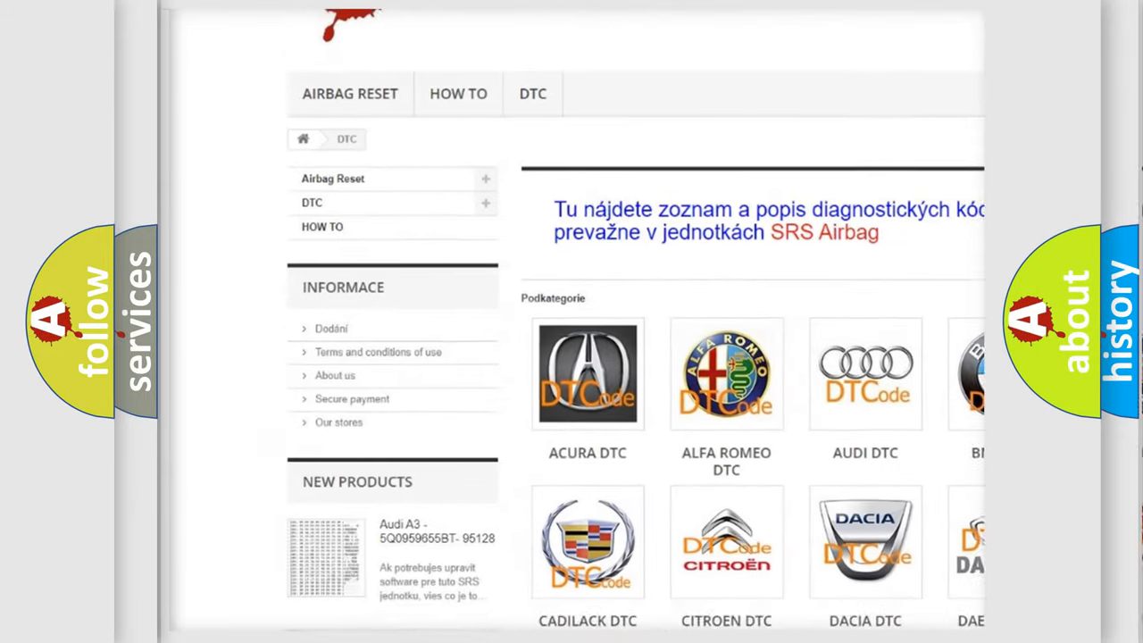
pyautogui.scroll(-3)
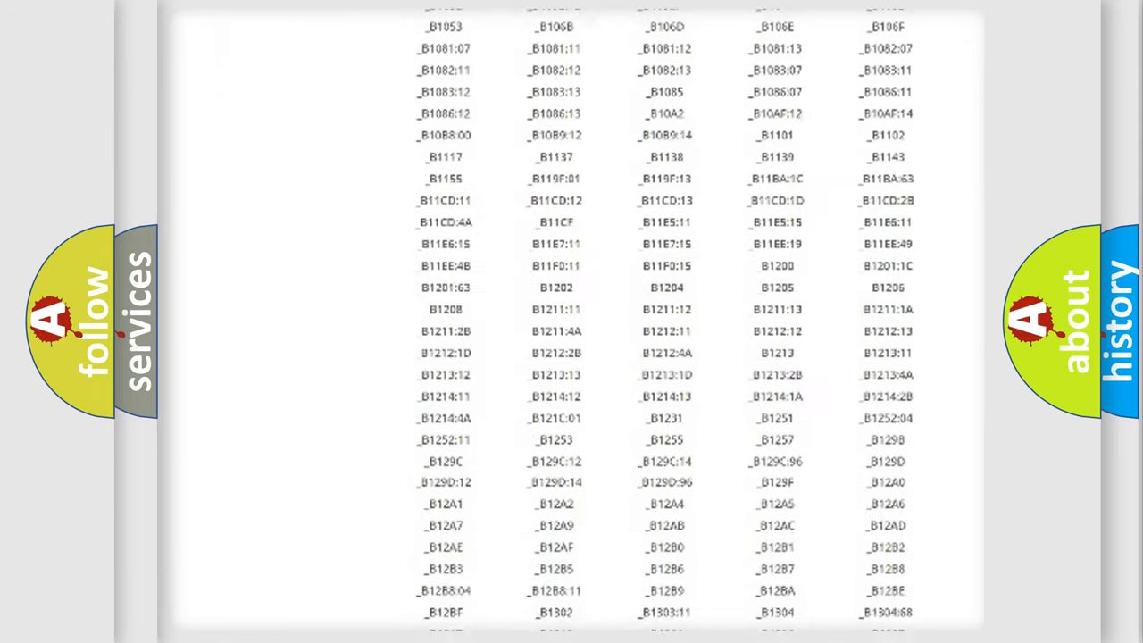
pyautogui.scroll(-3)
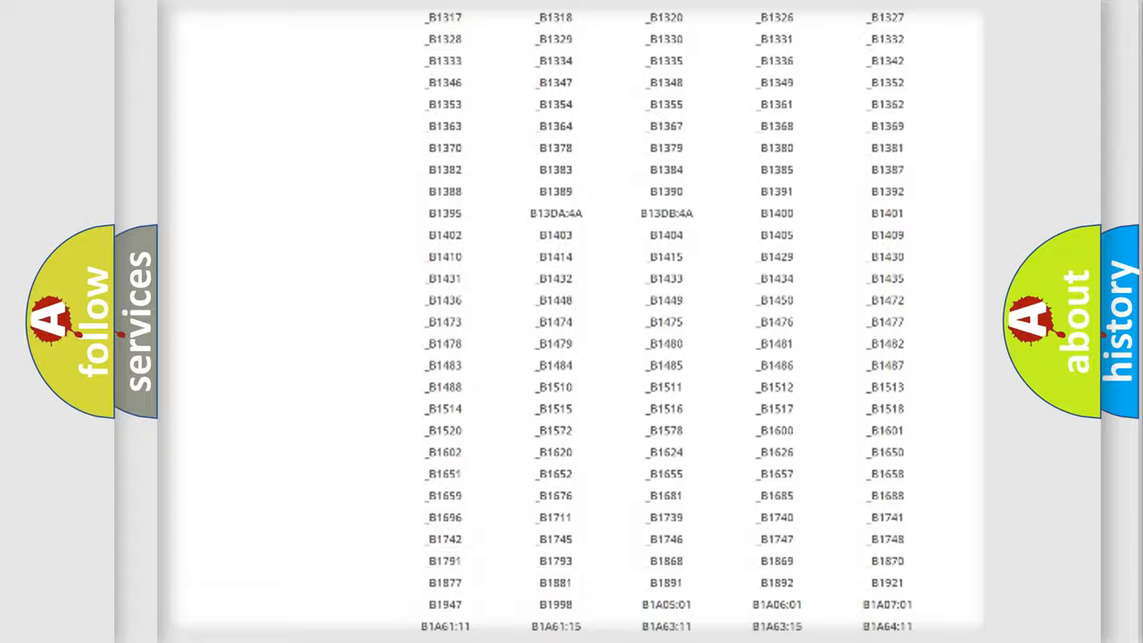